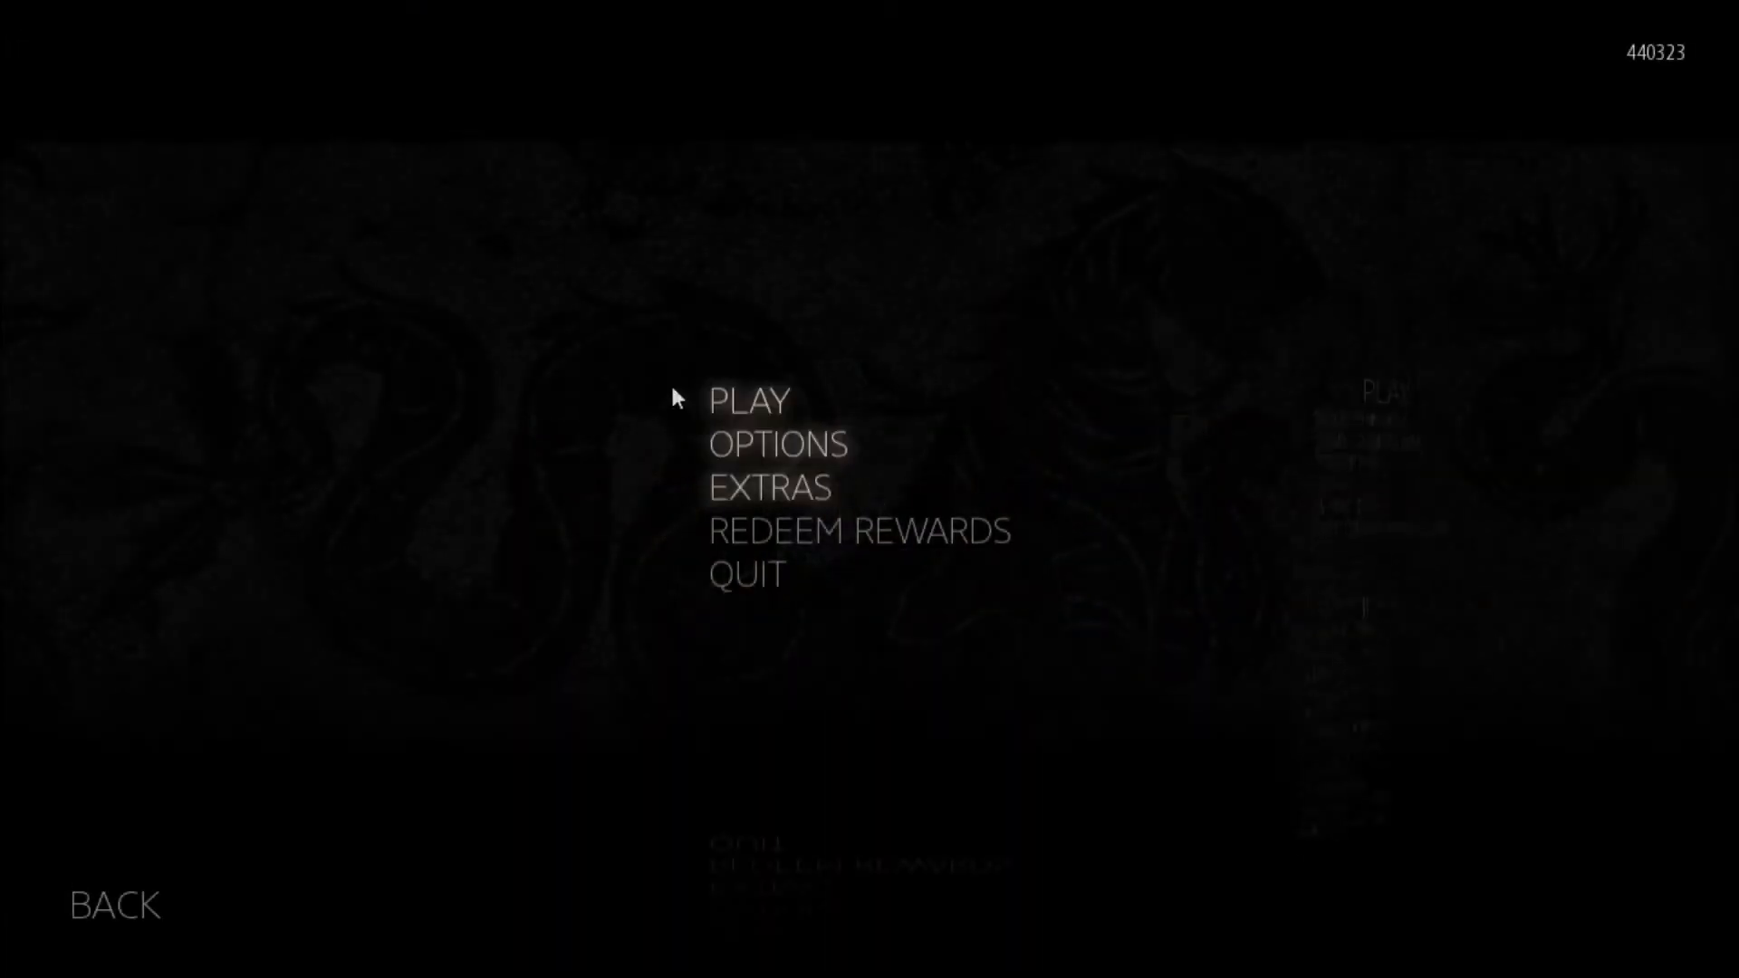
Continue the saved game and list the active threads on the Gehenna Billboard System terminal
{"action": "left_click", "coordinate": [750, 400]}
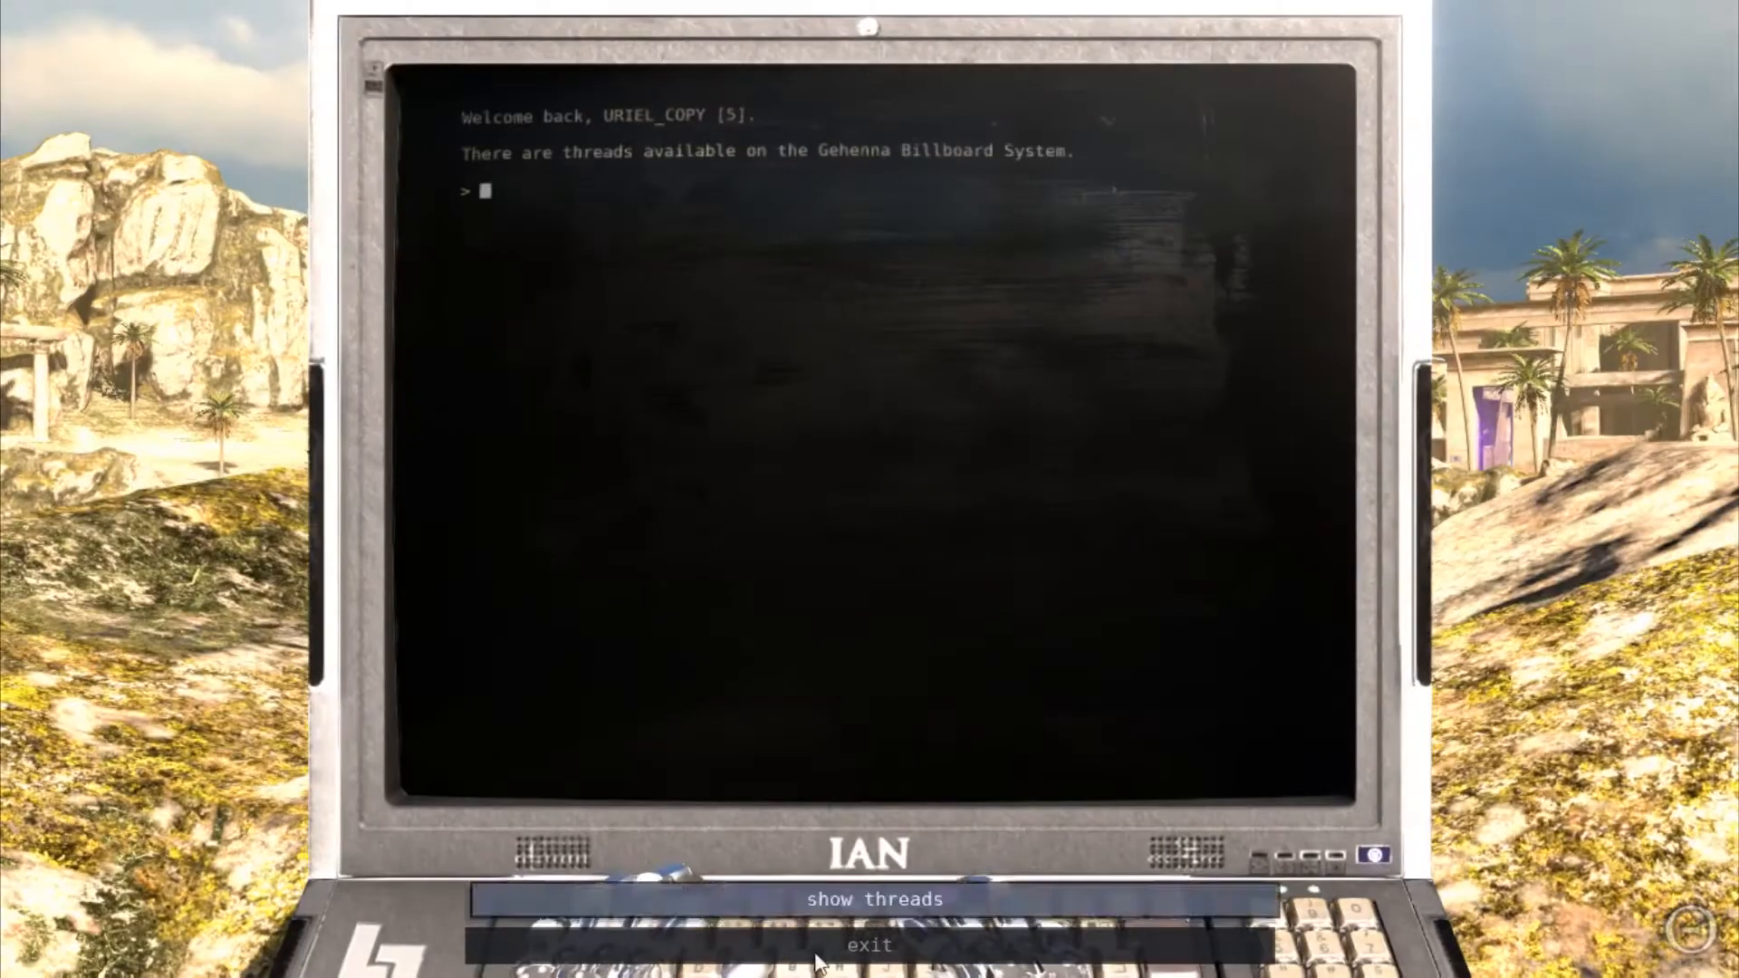
{"action": "mouse_move", "coordinate": [748, 913]}
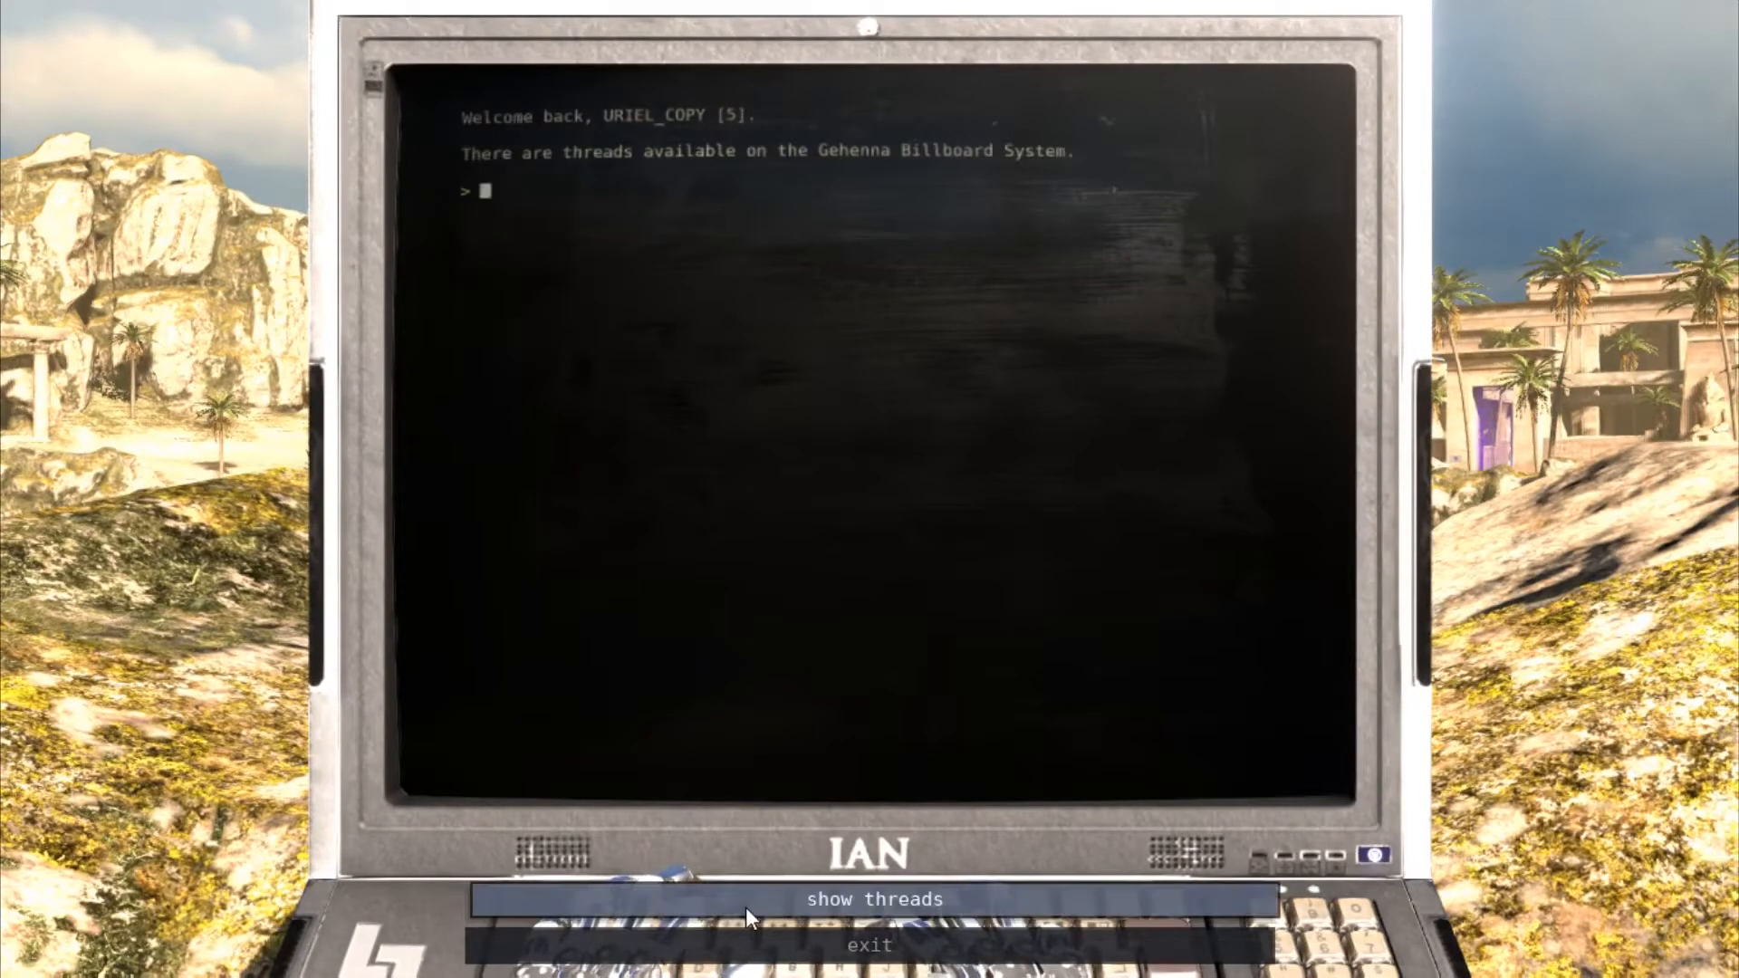
{"action": "left_click", "coordinate": [871, 899]}
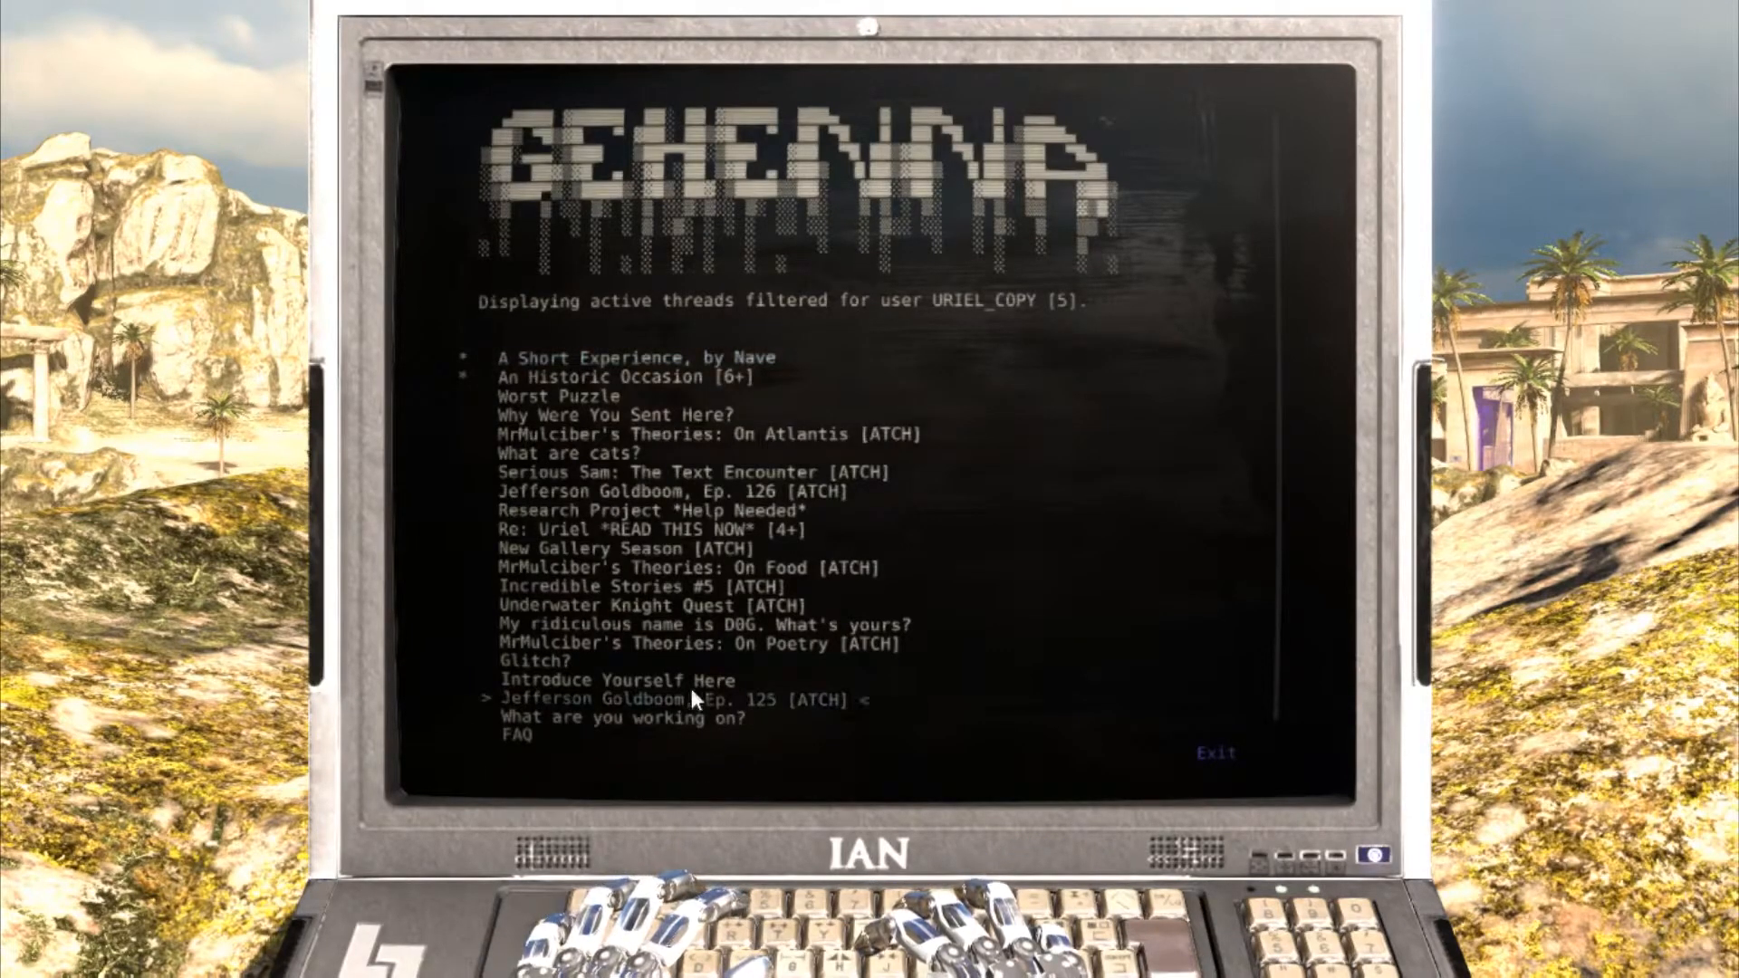
Launch Underwater Knight Quest from its thread and begin a new game on the beach
{"action": "left_click", "coordinate": [629, 605]}
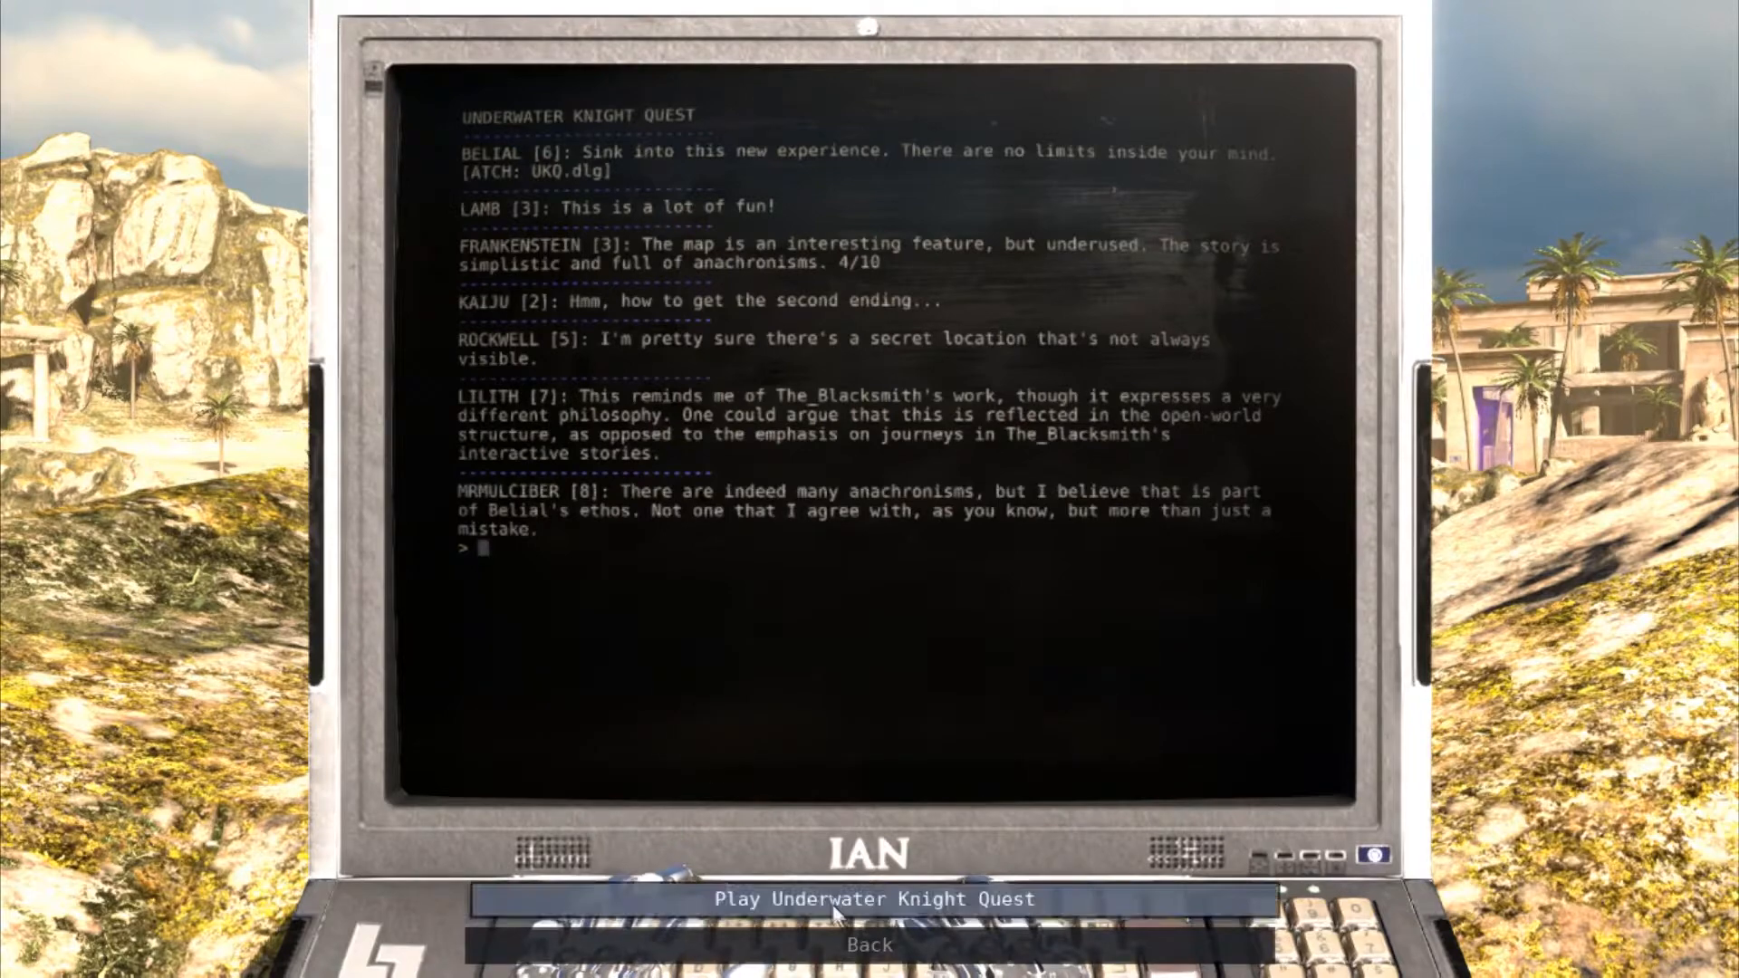
{"action": "left_click", "coordinate": [868, 900]}
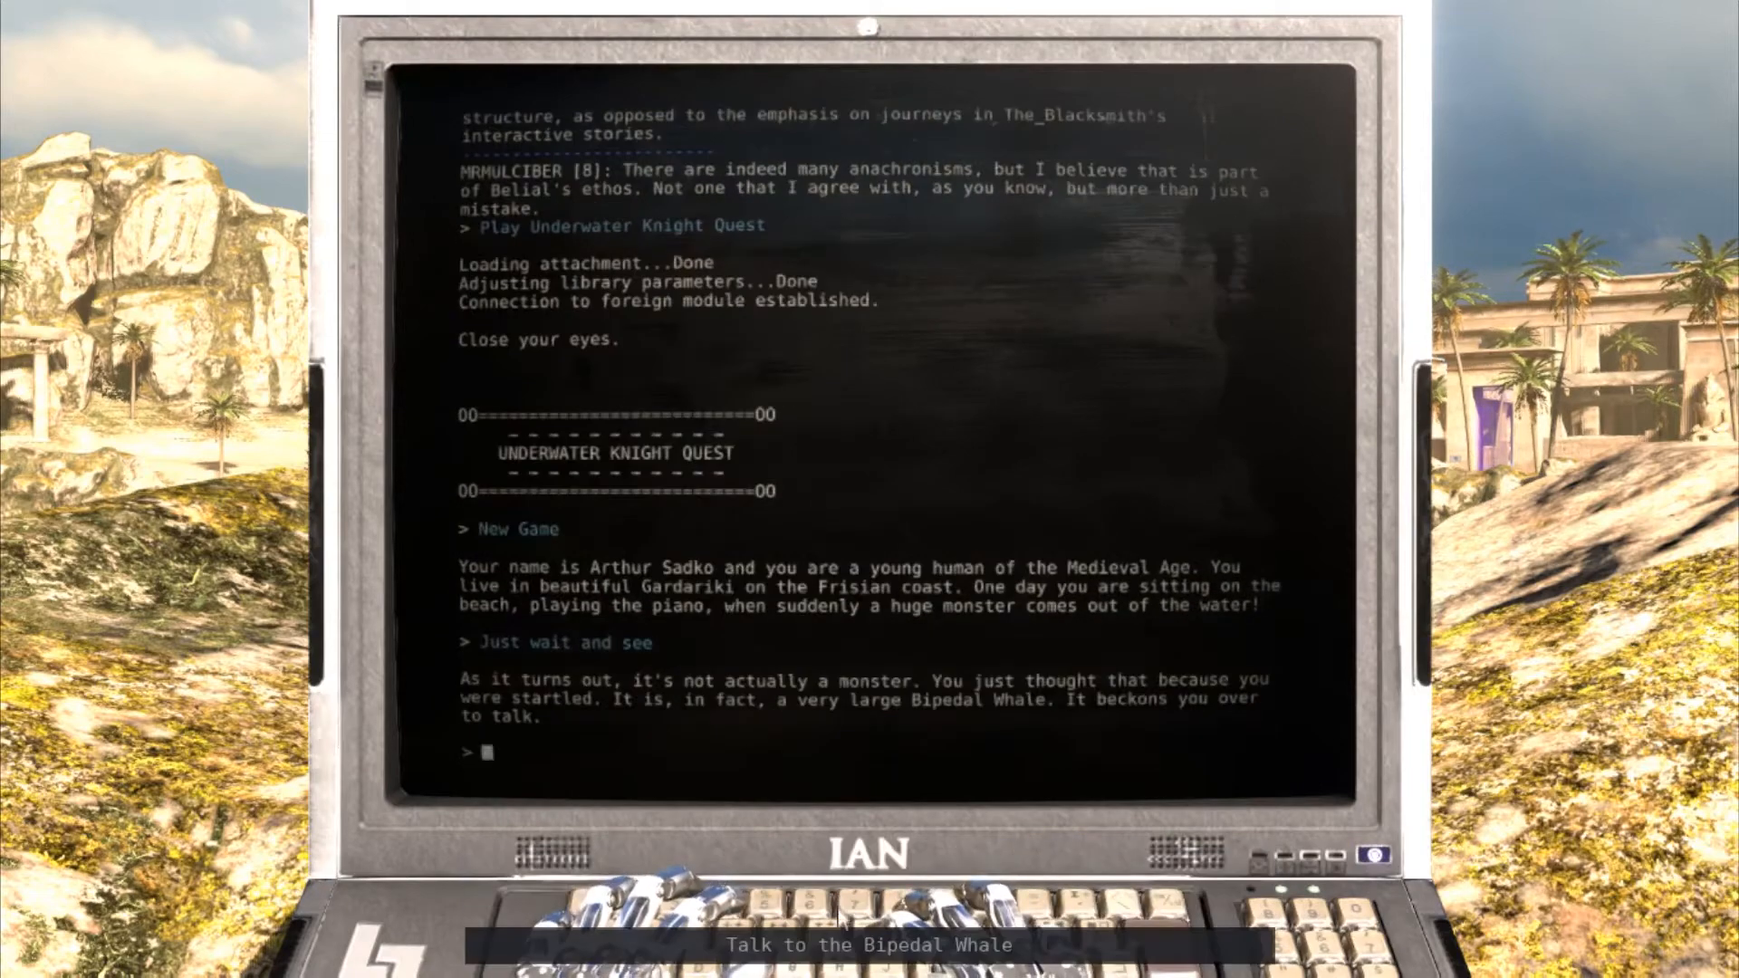
Talk to the Bipedal Whale, get knighted, and tell the Old Hut hermit to find himself for his amulet
{"action": "left_click", "coordinate": [870, 944]}
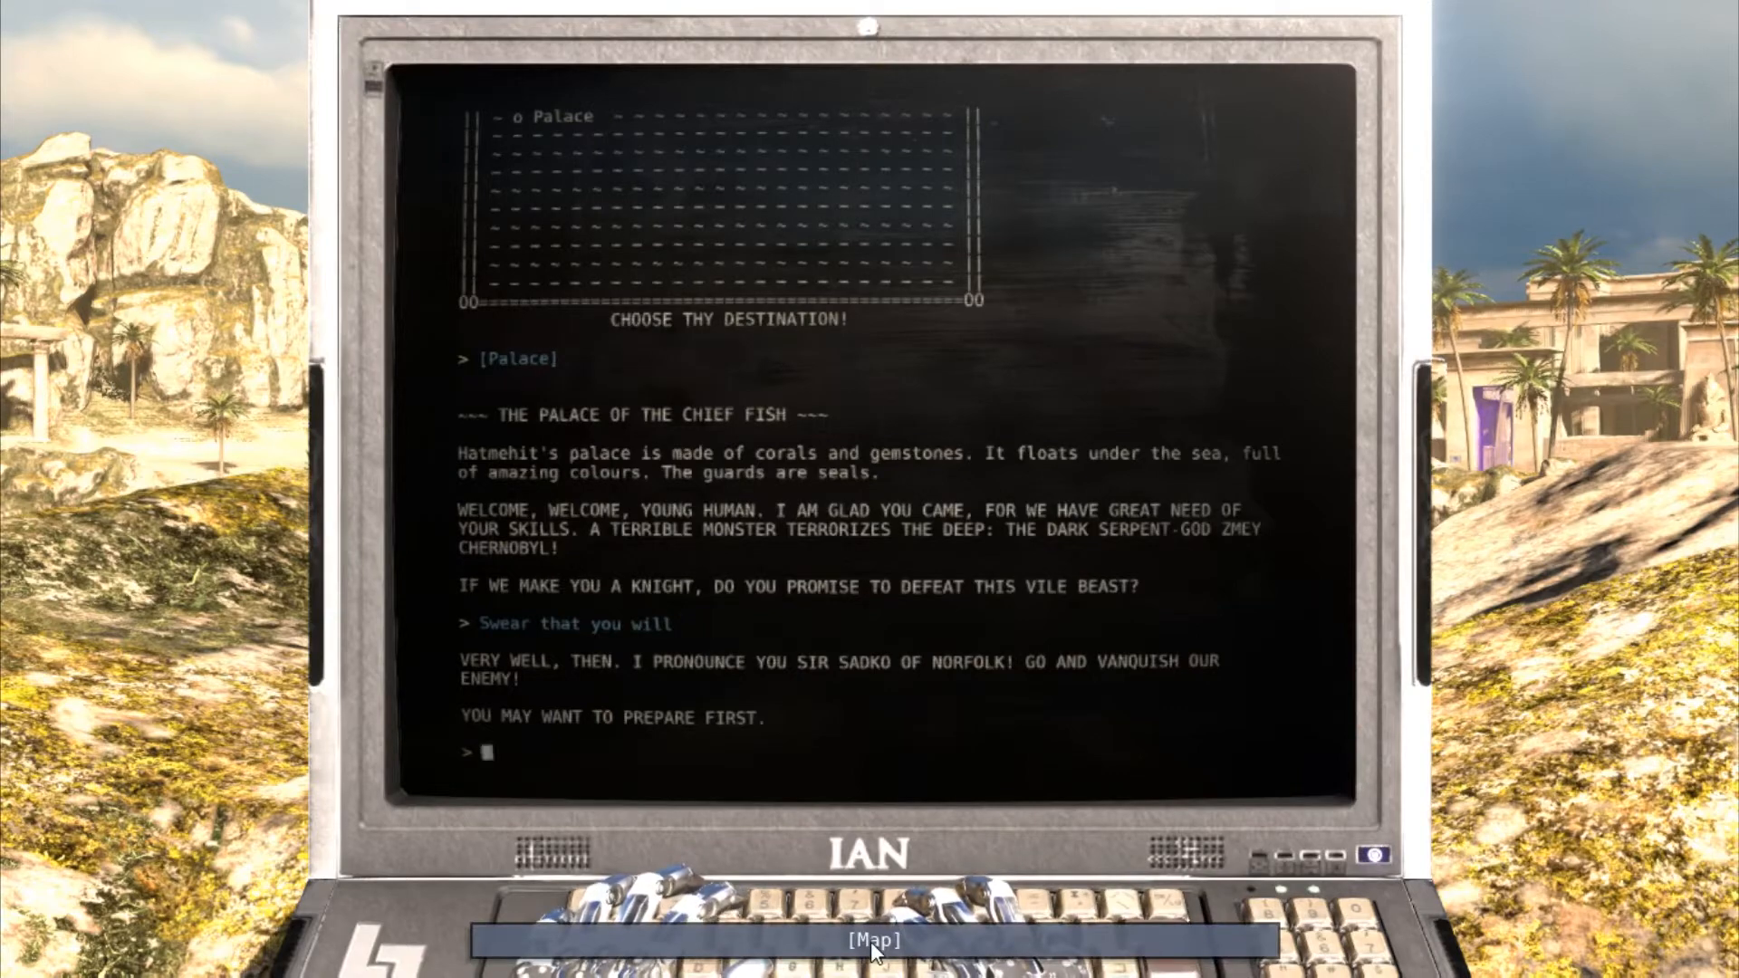
{"action": "left_click", "coordinate": [873, 940]}
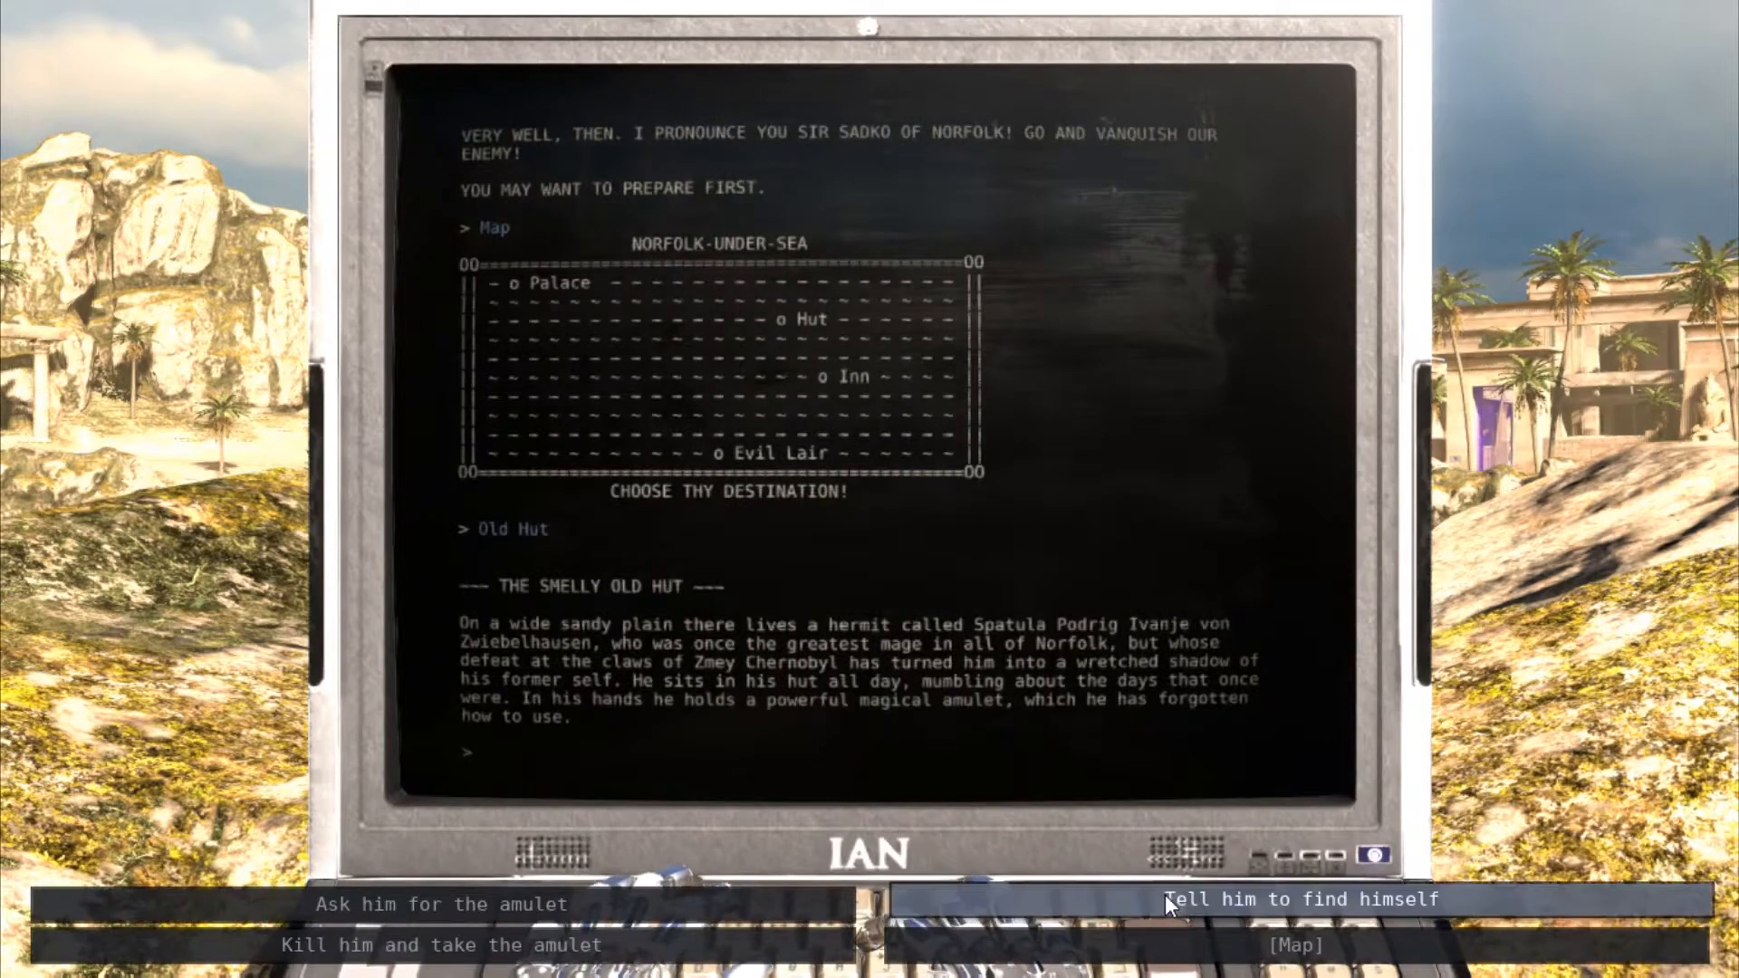
{"action": "left_click", "coordinate": [1304, 901]}
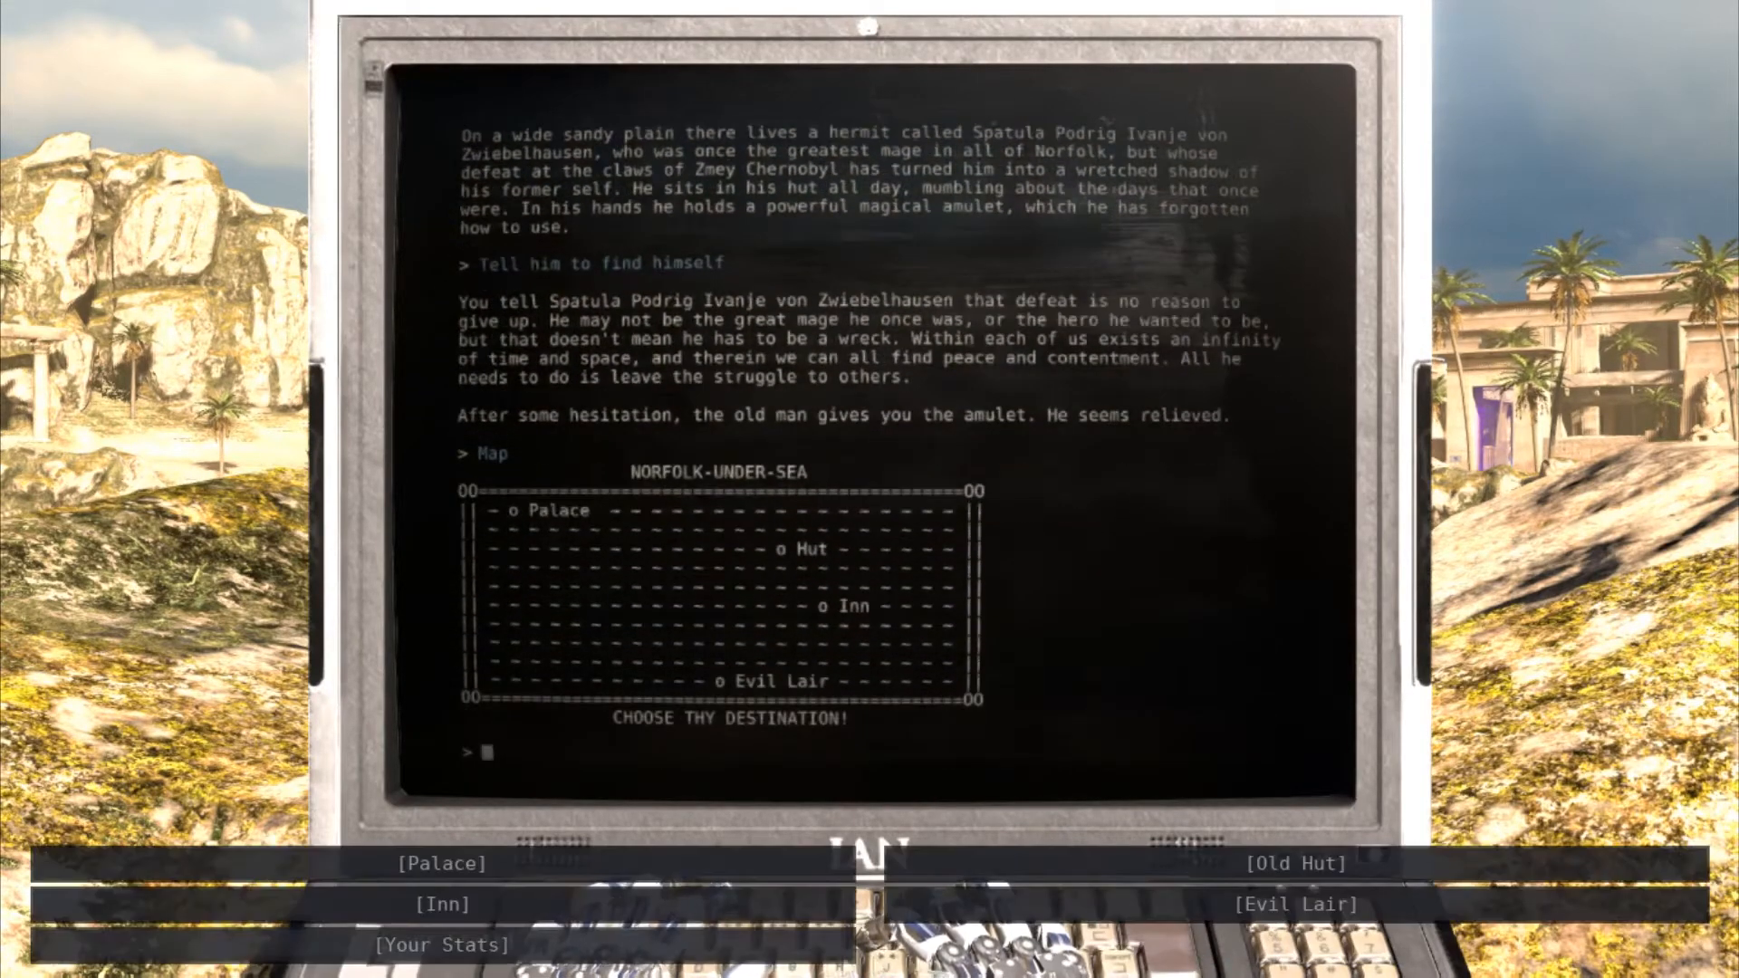
Visit the Inn, keep the shield found in the soup, and get a room before the Dungeon appears
{"action": "left_click", "coordinate": [442, 904]}
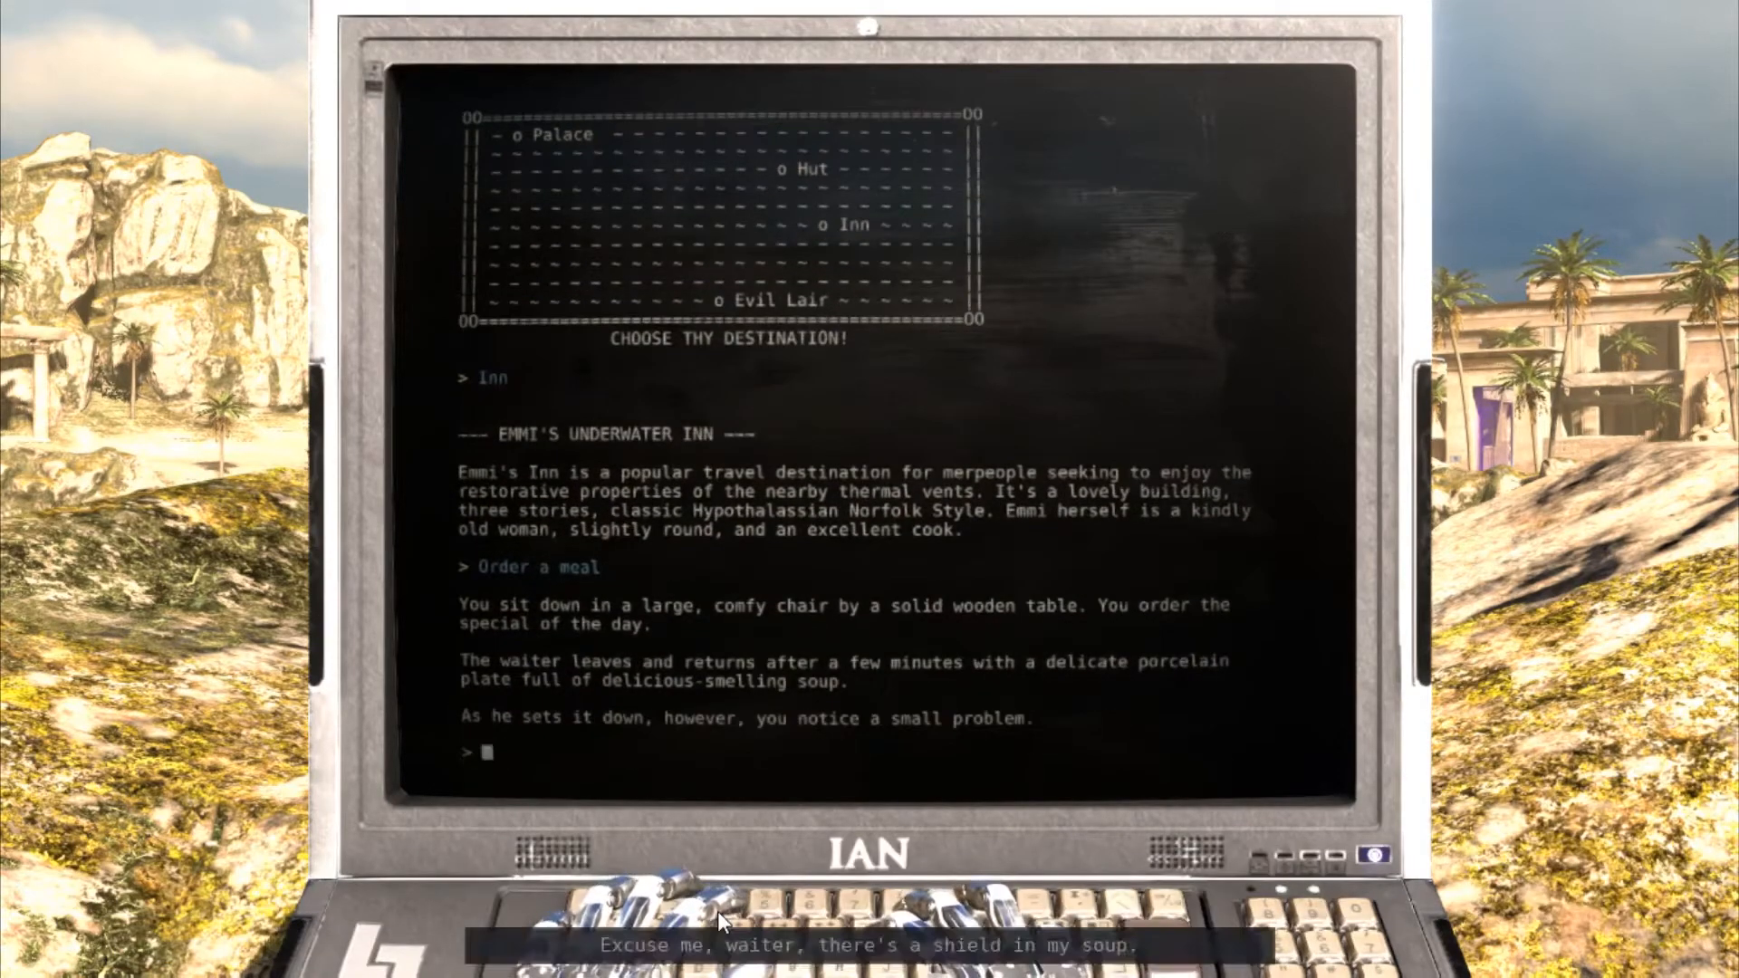
{"action": "left_click", "coordinate": [871, 944]}
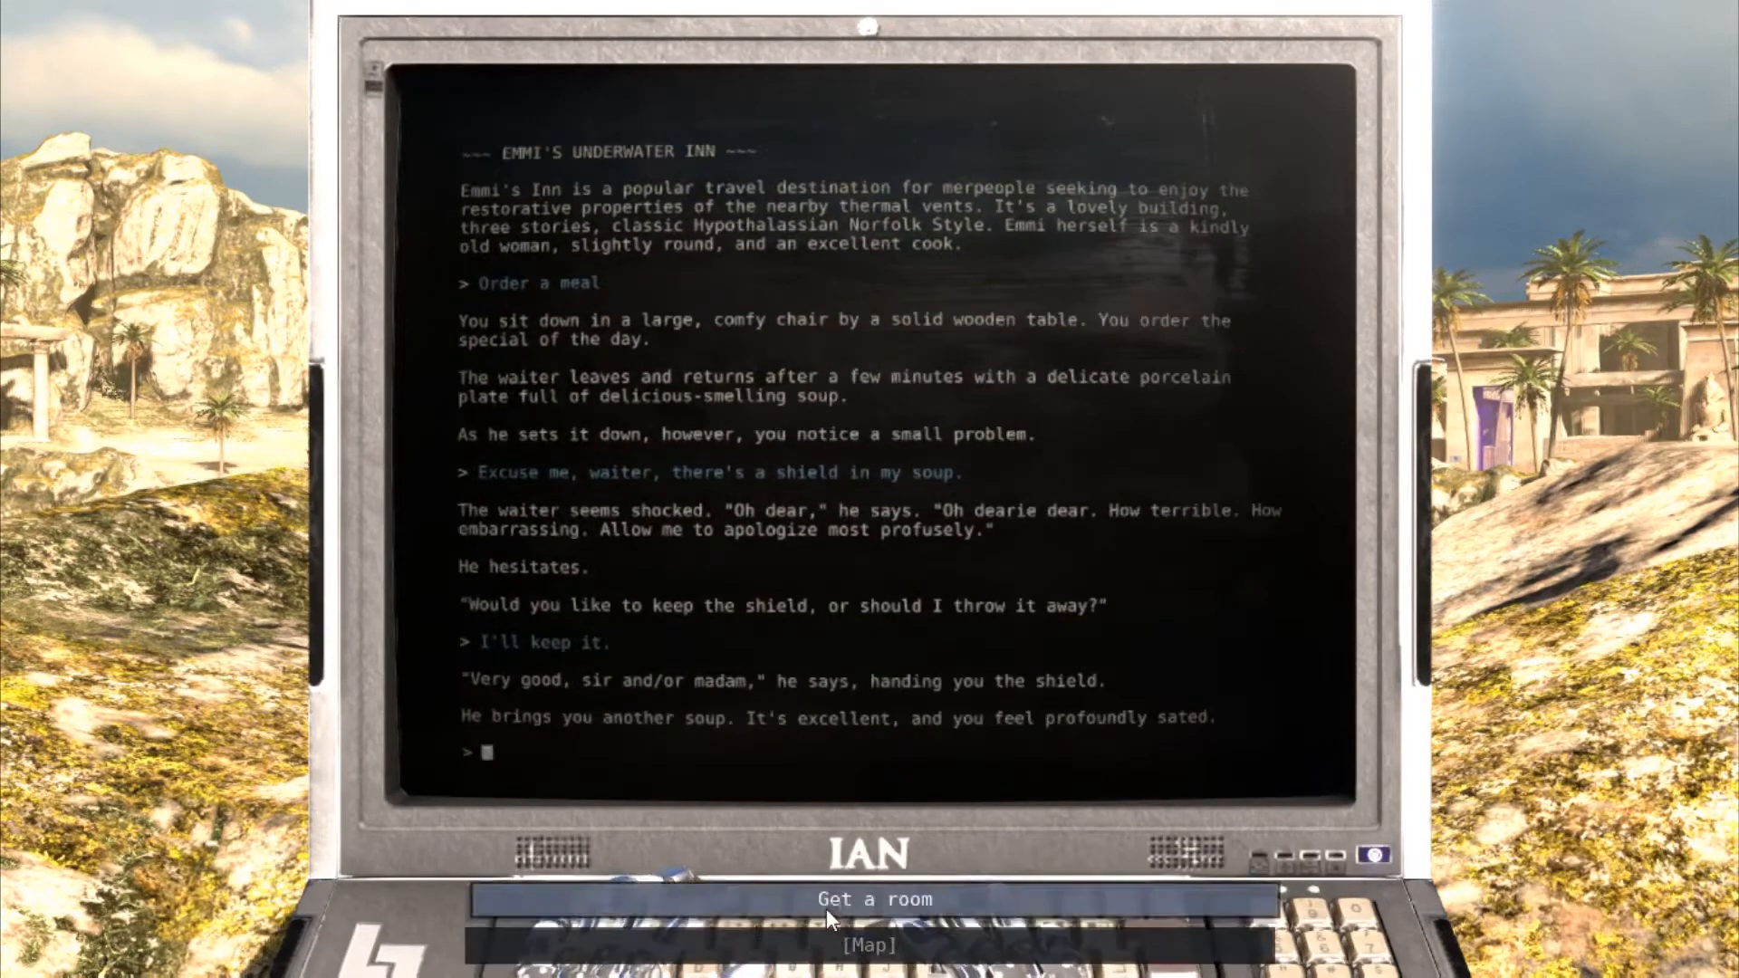
{"action": "left_click", "coordinate": [873, 901]}
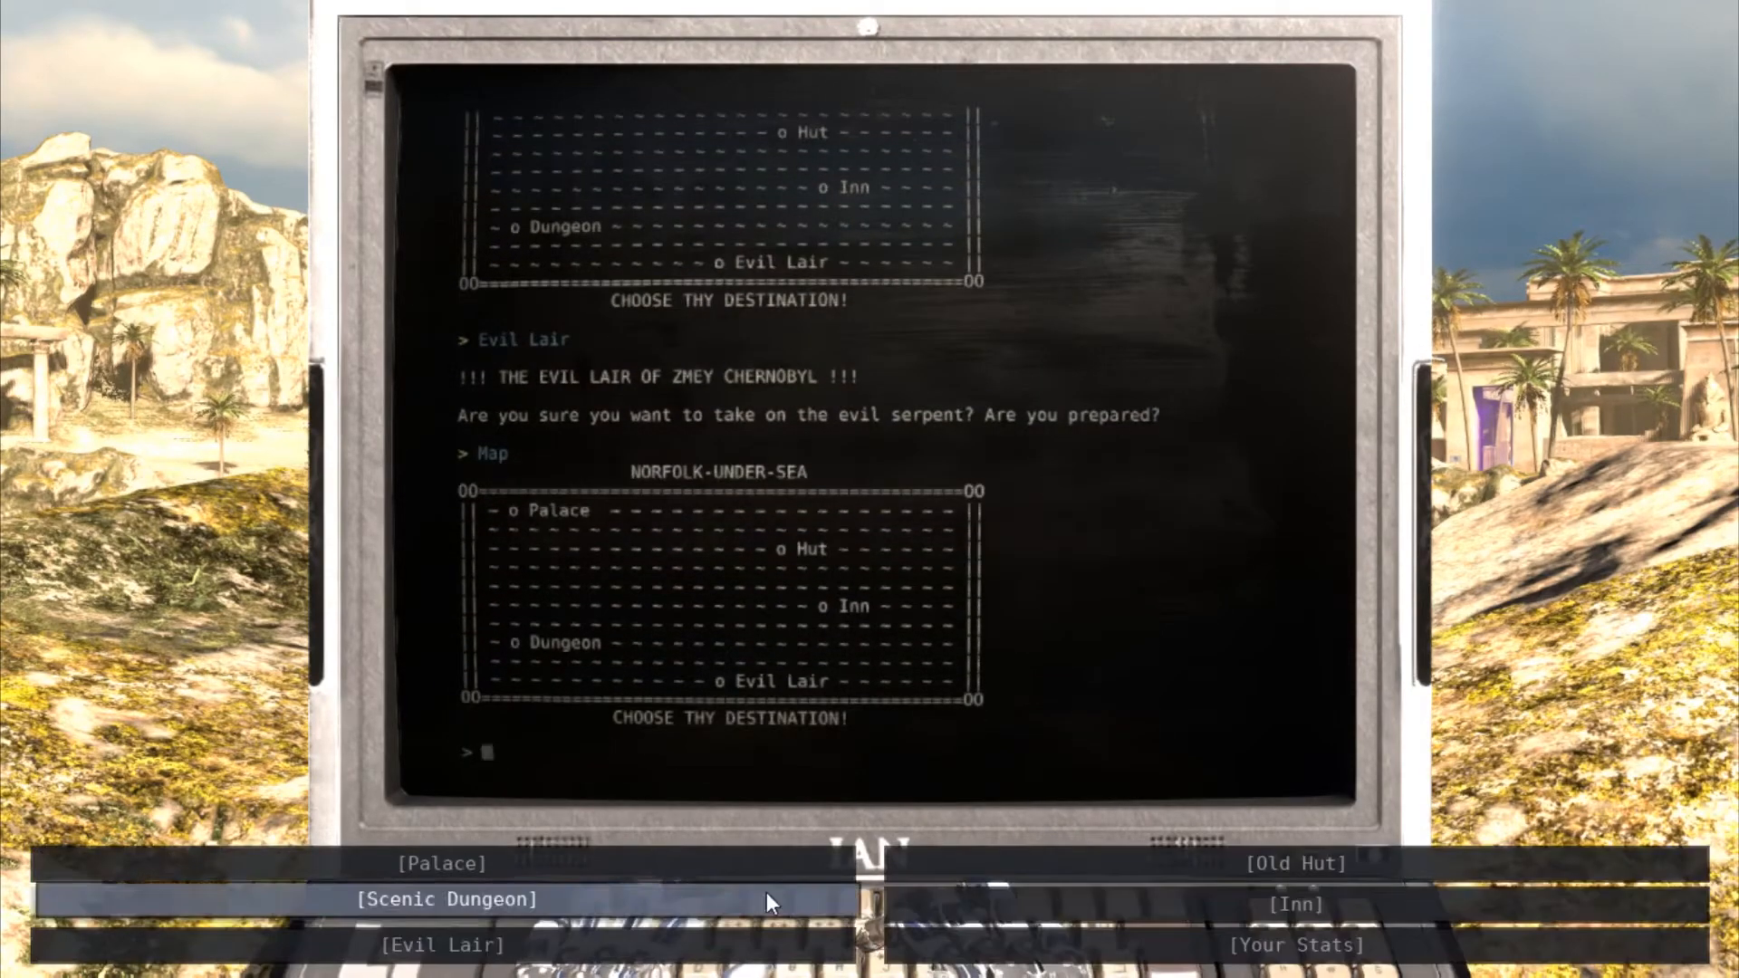
Take the free brass lantern in the Scenic Dungeon and borrow the dwarf's Pickaxe of Philosophy
{"action": "left_click", "coordinate": [446, 899]}
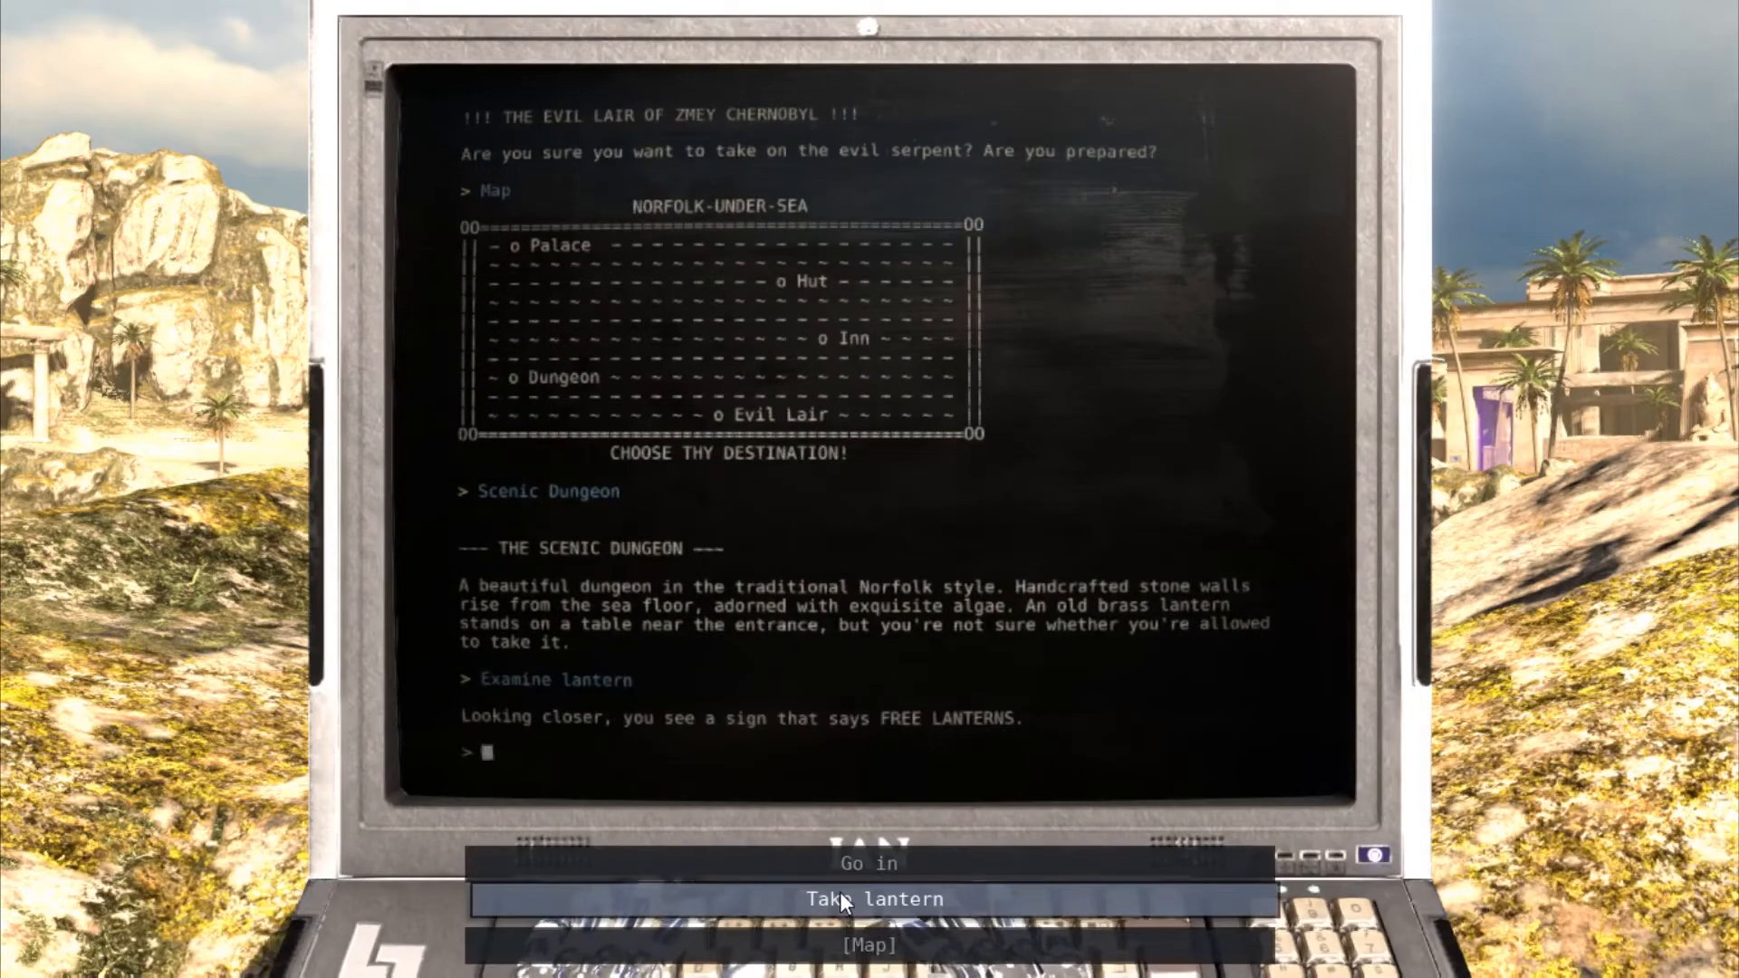
{"action": "left_click", "coordinate": [873, 899]}
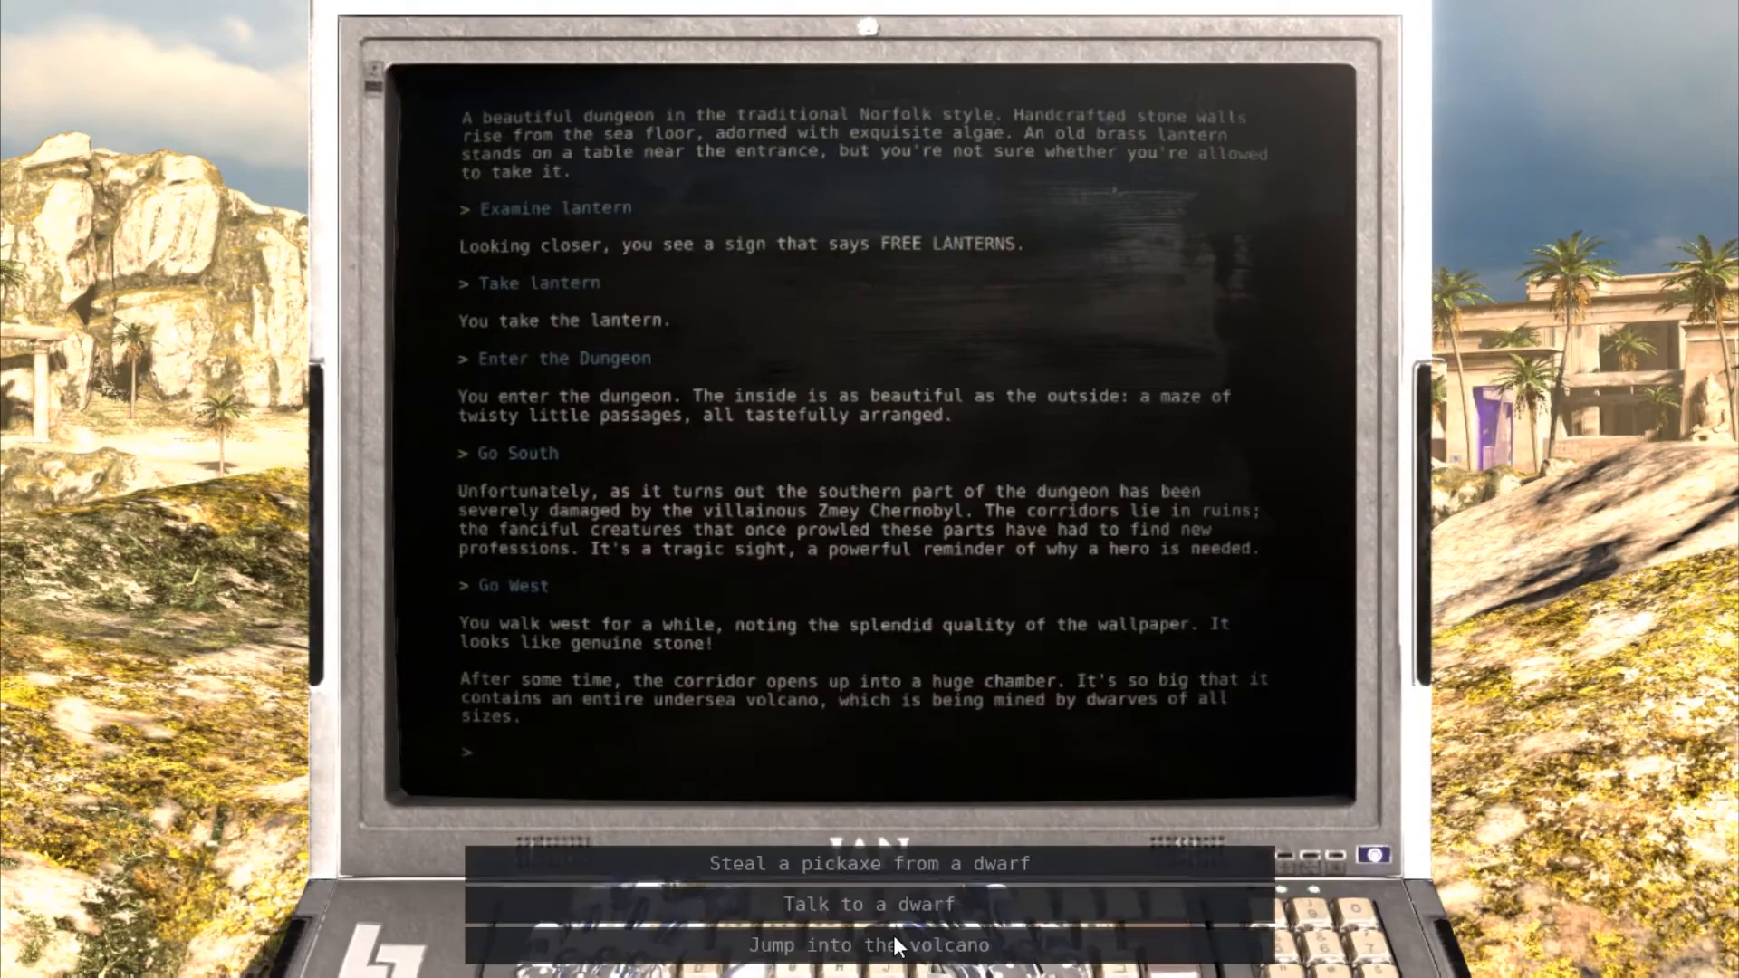
{"action": "left_click", "coordinate": [867, 904]}
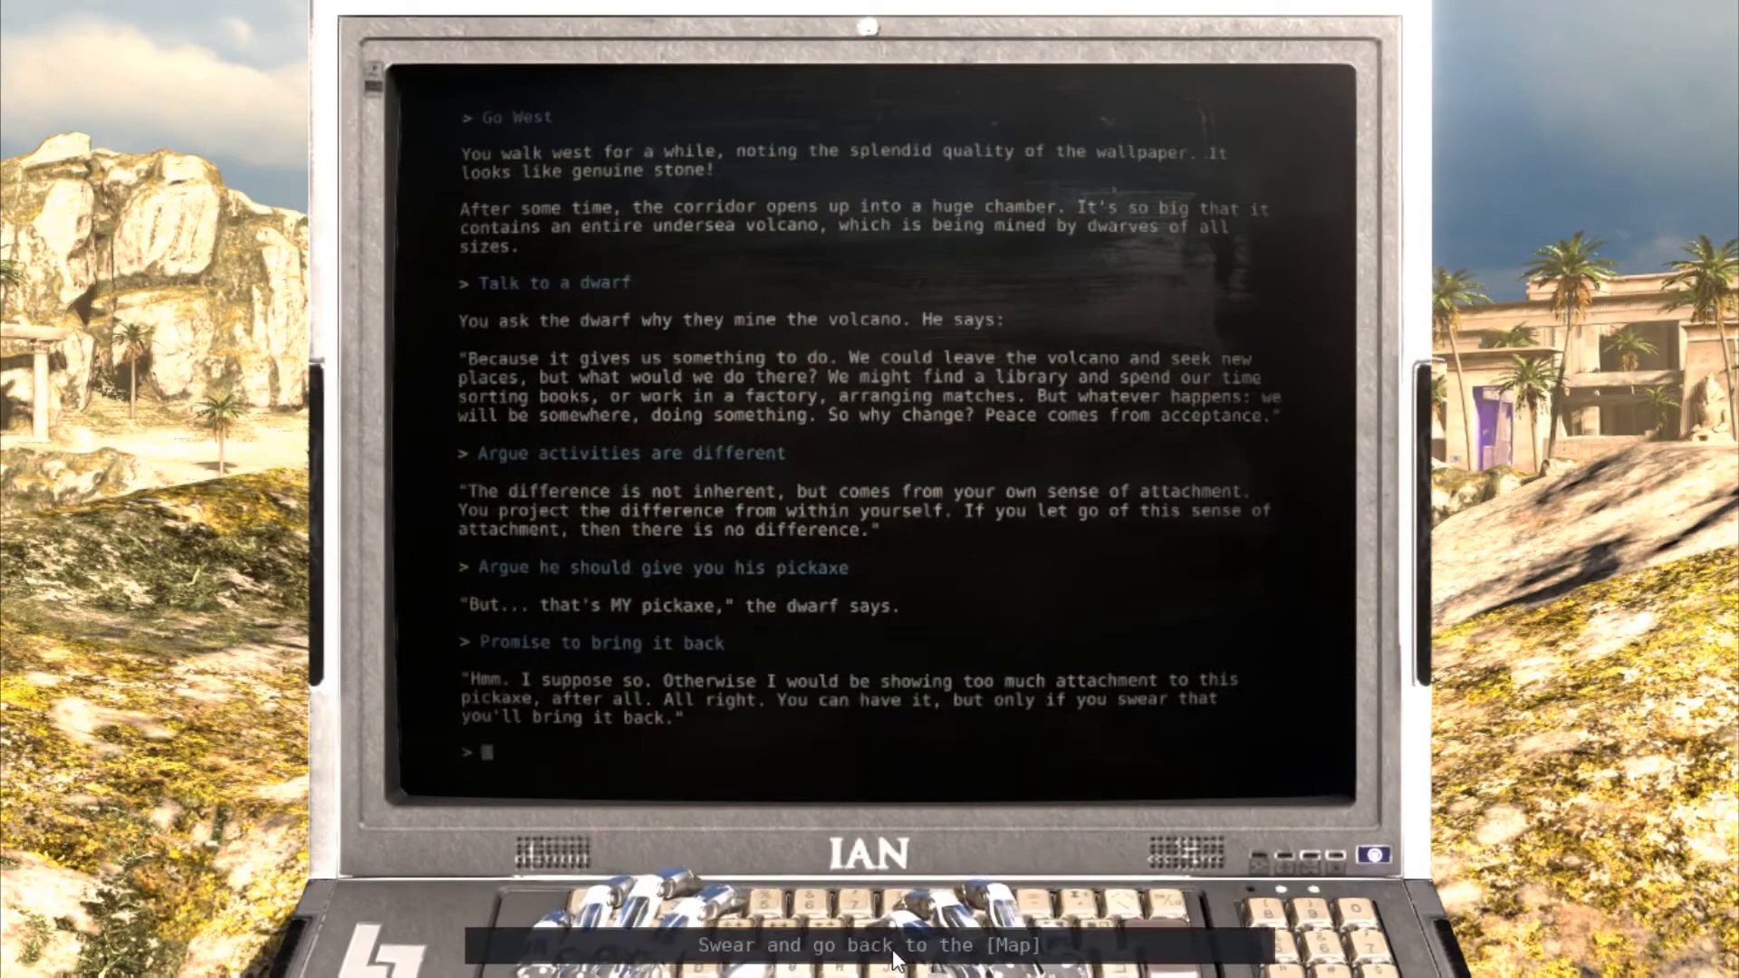
{"action": "left_click", "coordinate": [870, 946]}
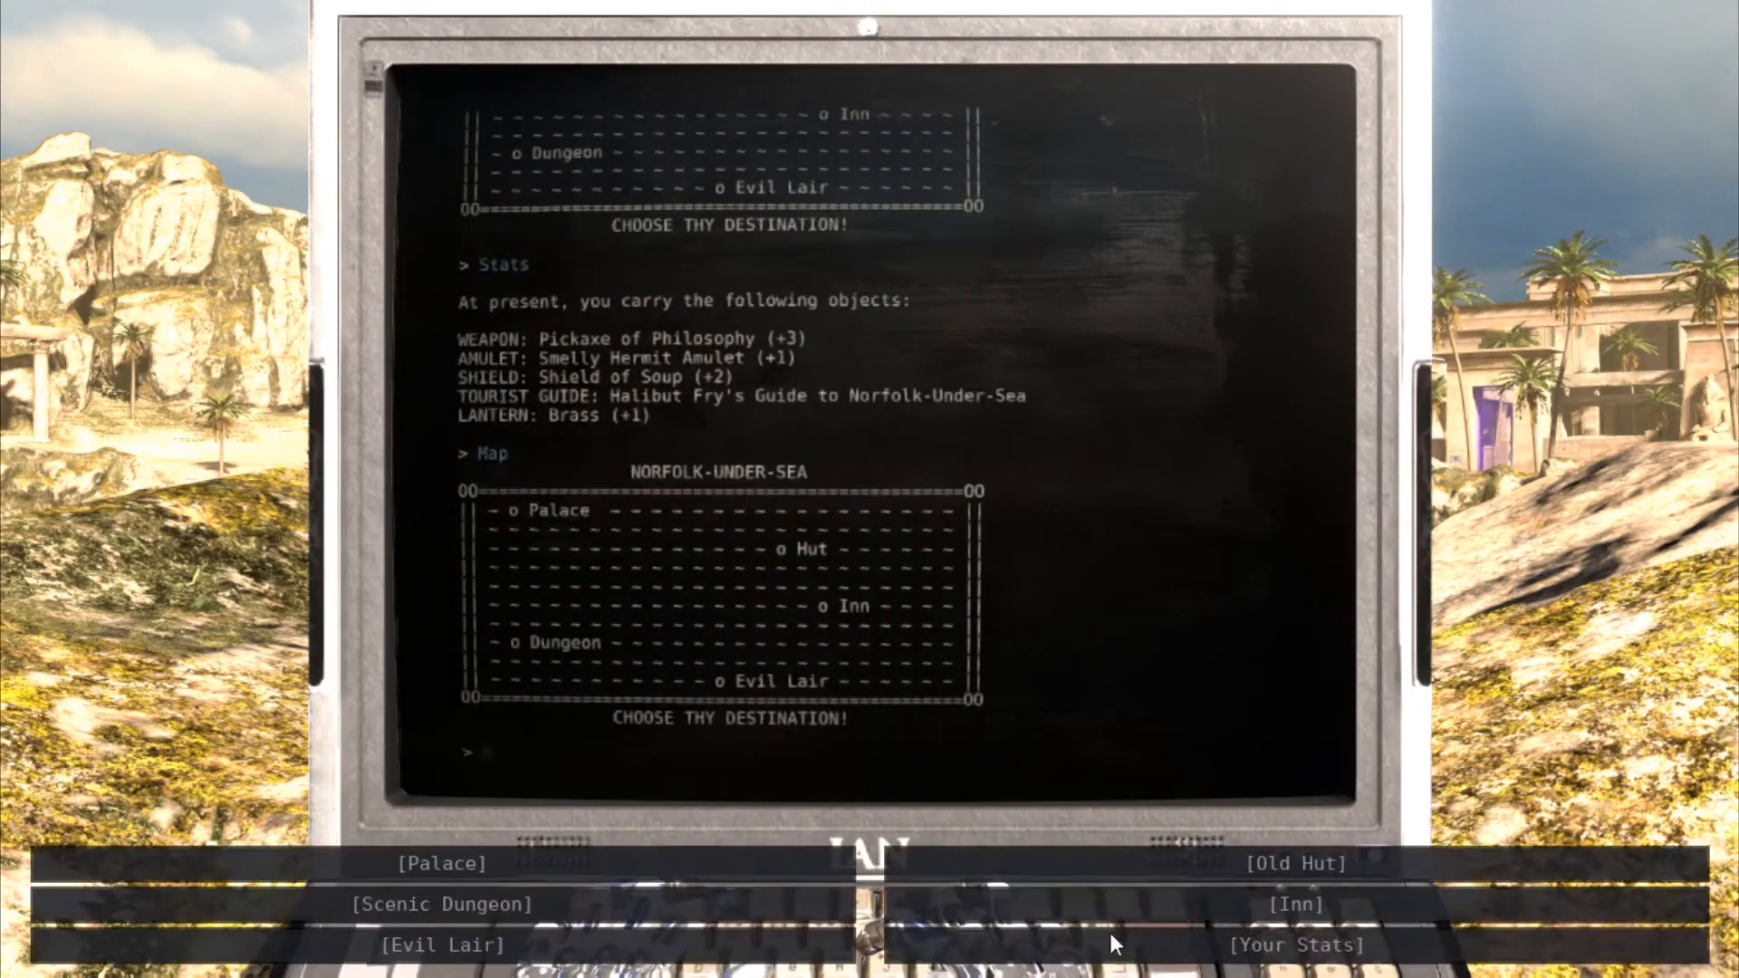
Slay Zmey Chernobyl at the Evil Lair and accept the Chief Fish's reward at the Palace
{"action": "left_click", "coordinate": [442, 944]}
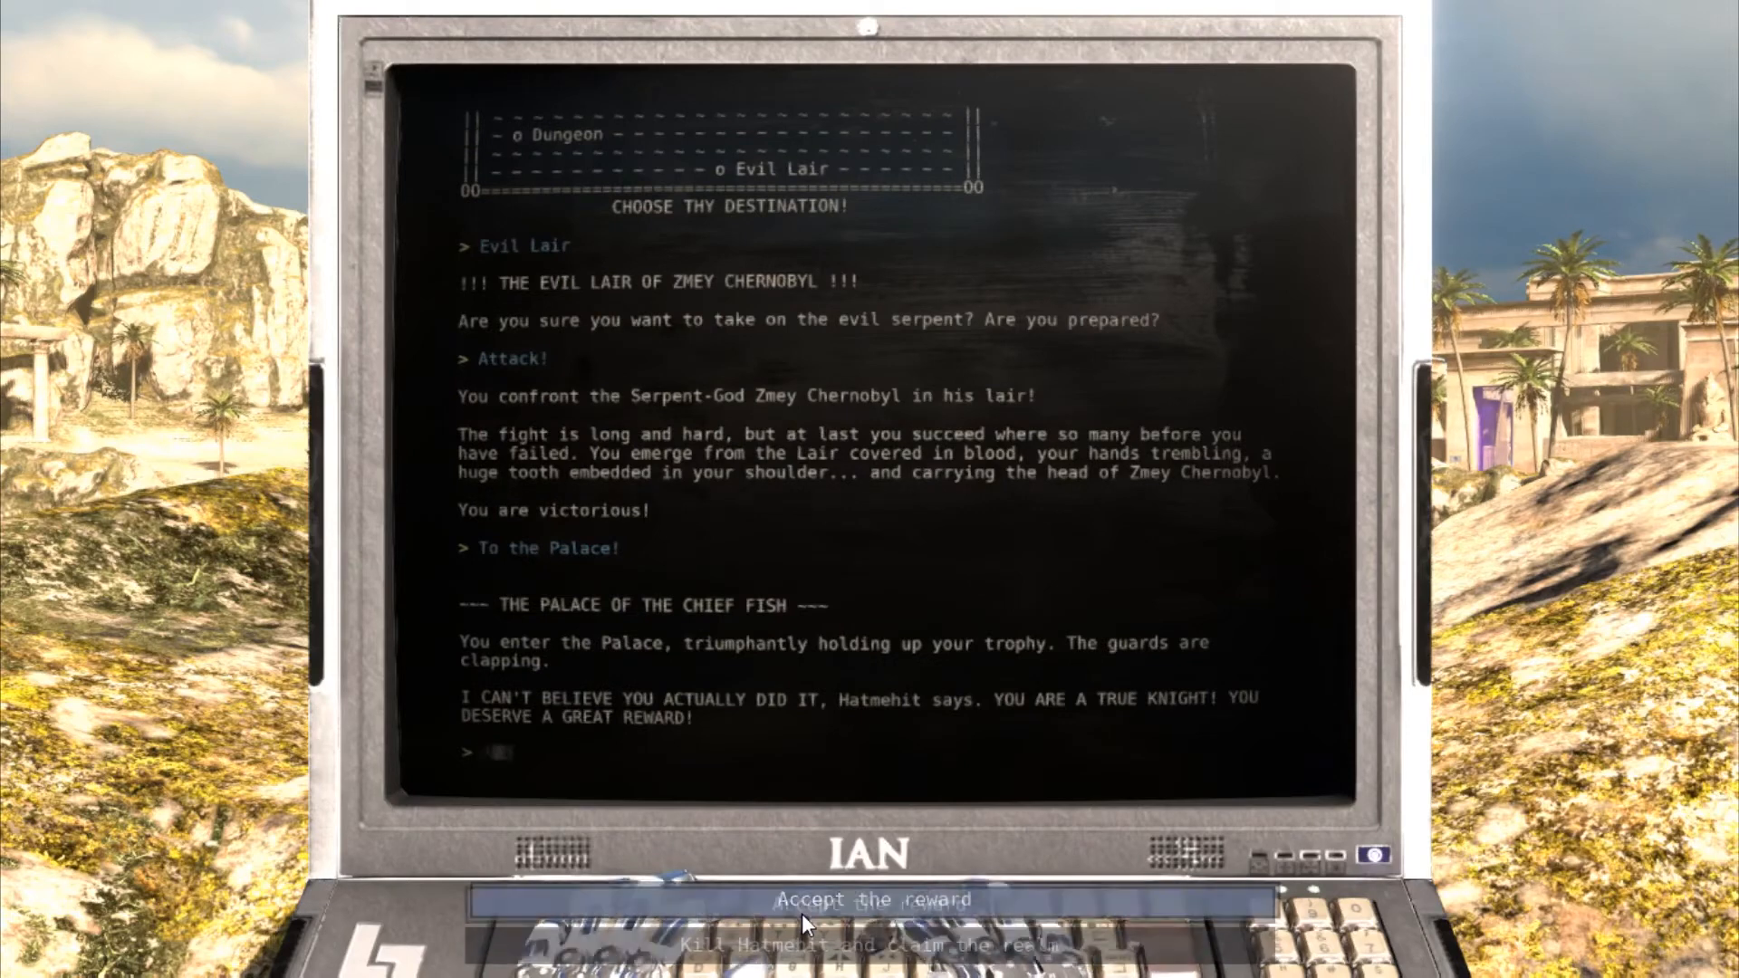
{"action": "left_click", "coordinate": [871, 900]}
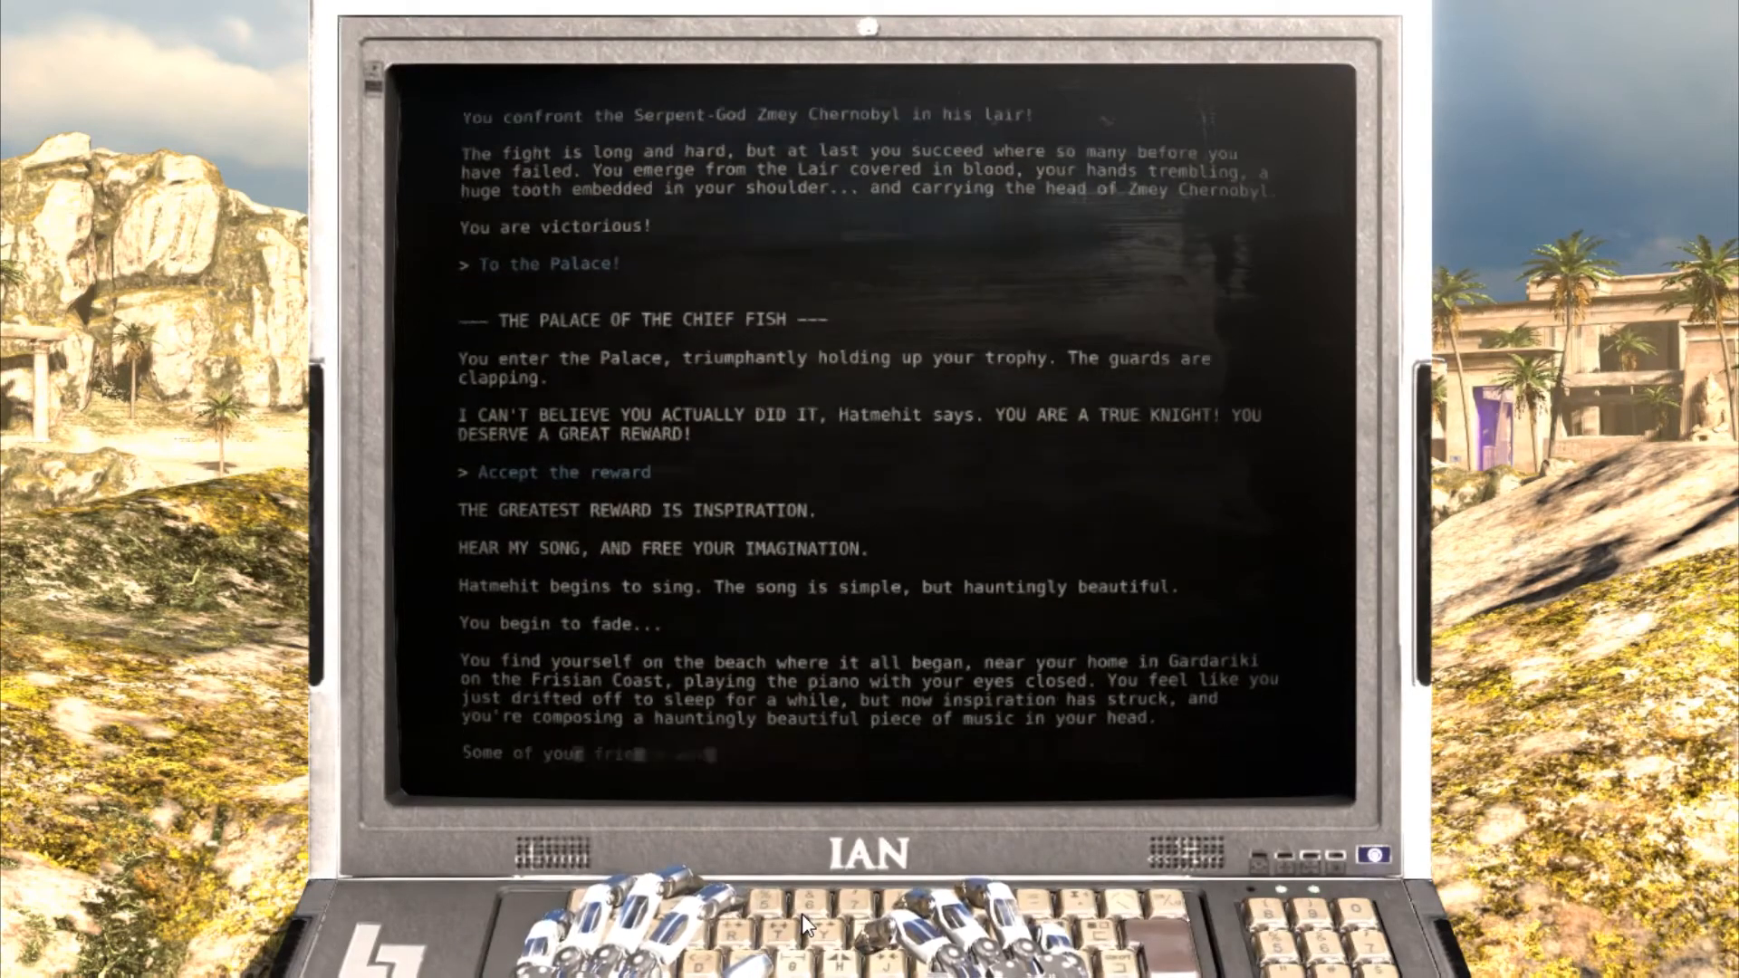